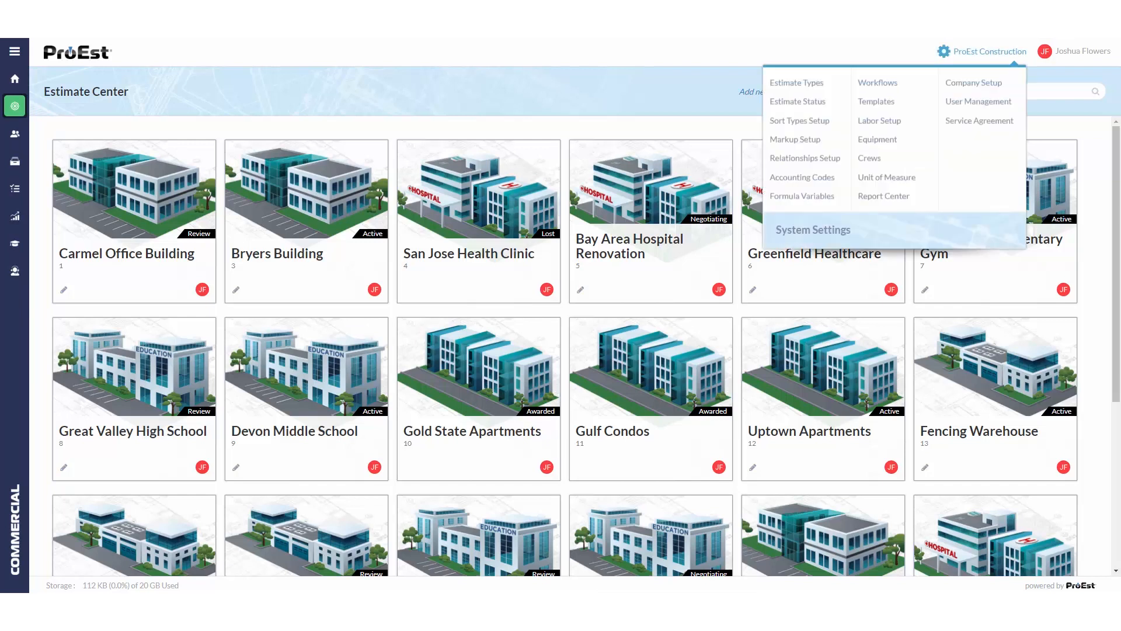
# Switch on the QuickBooks Desktop integration under Company Setup Integrations
pyautogui.click(973, 83)
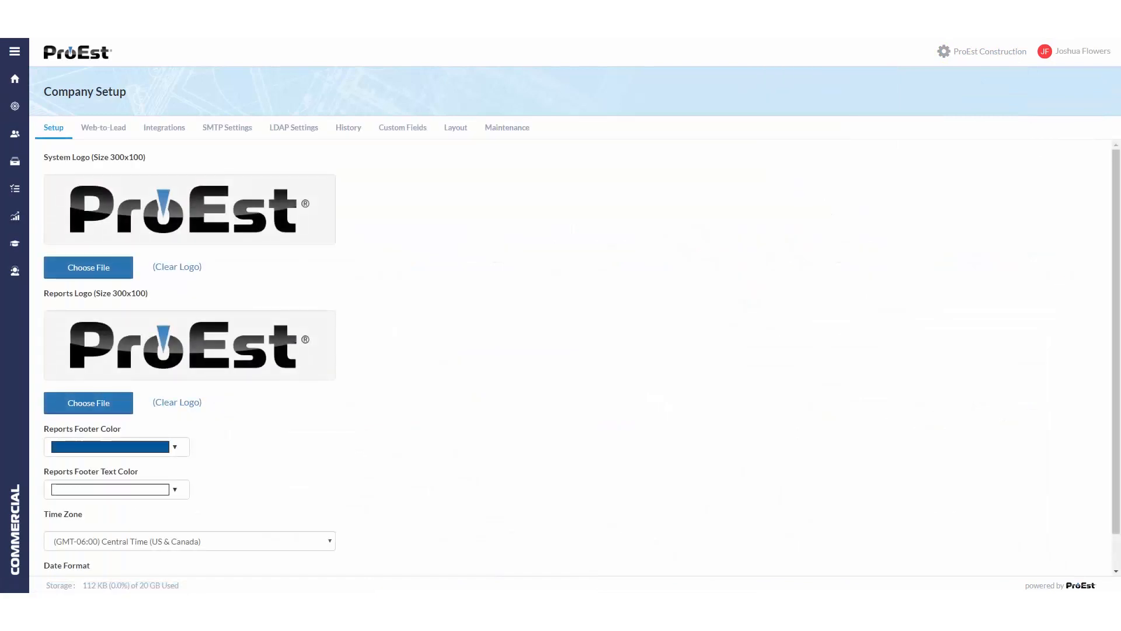
pyautogui.click(163, 128)
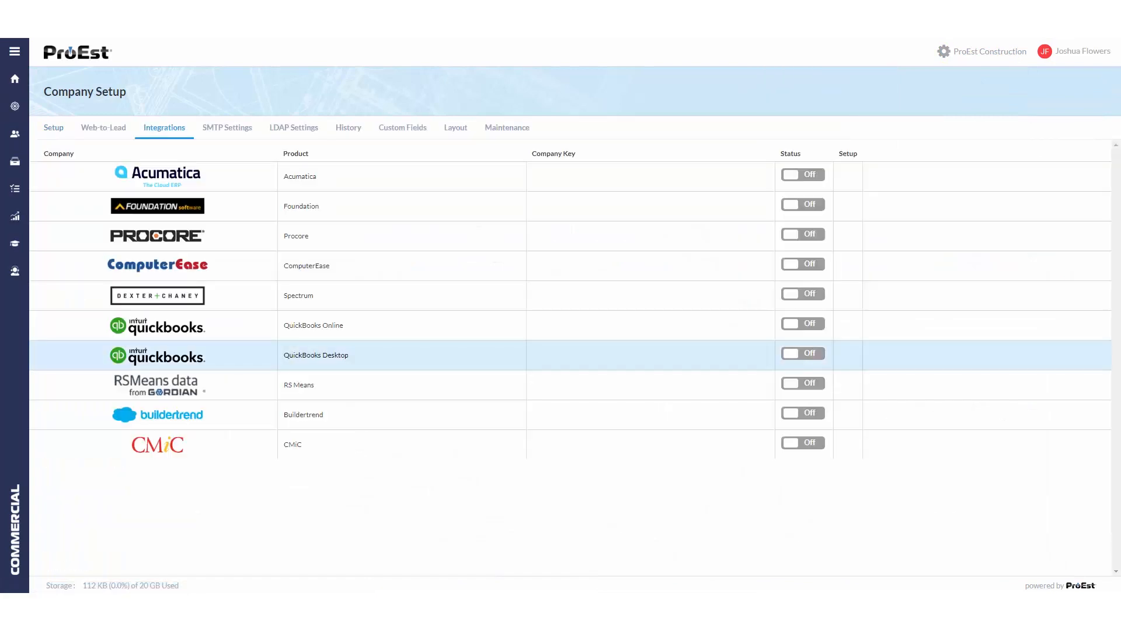
pyautogui.click(802, 353)
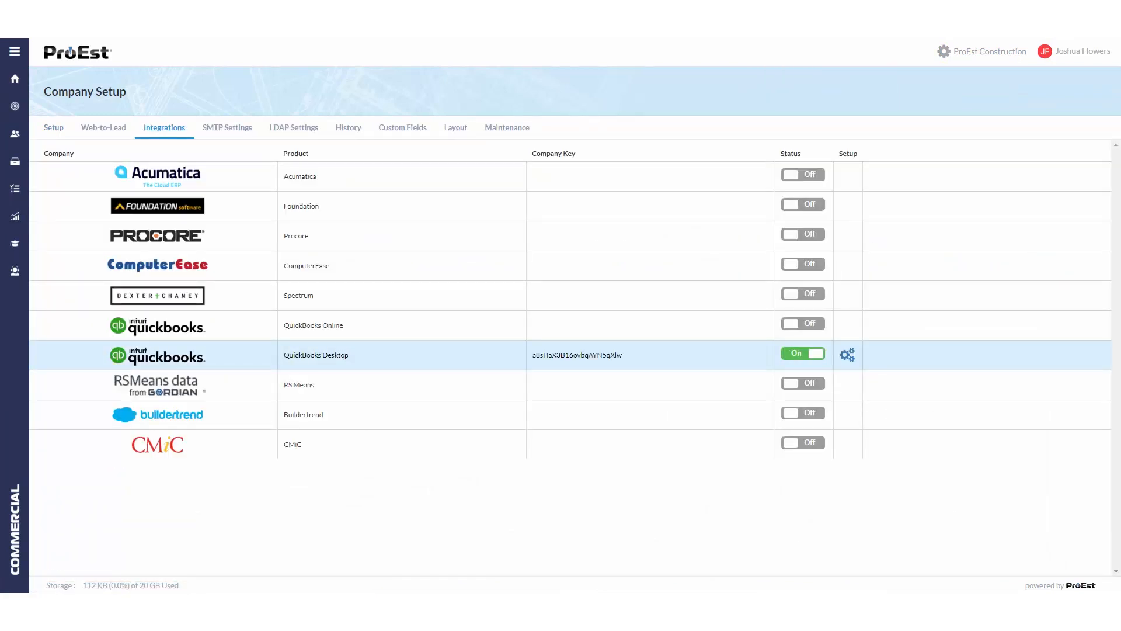
# Download, save and open the QuickBooks Desktop QWC connector file
pyautogui.click(847, 354)
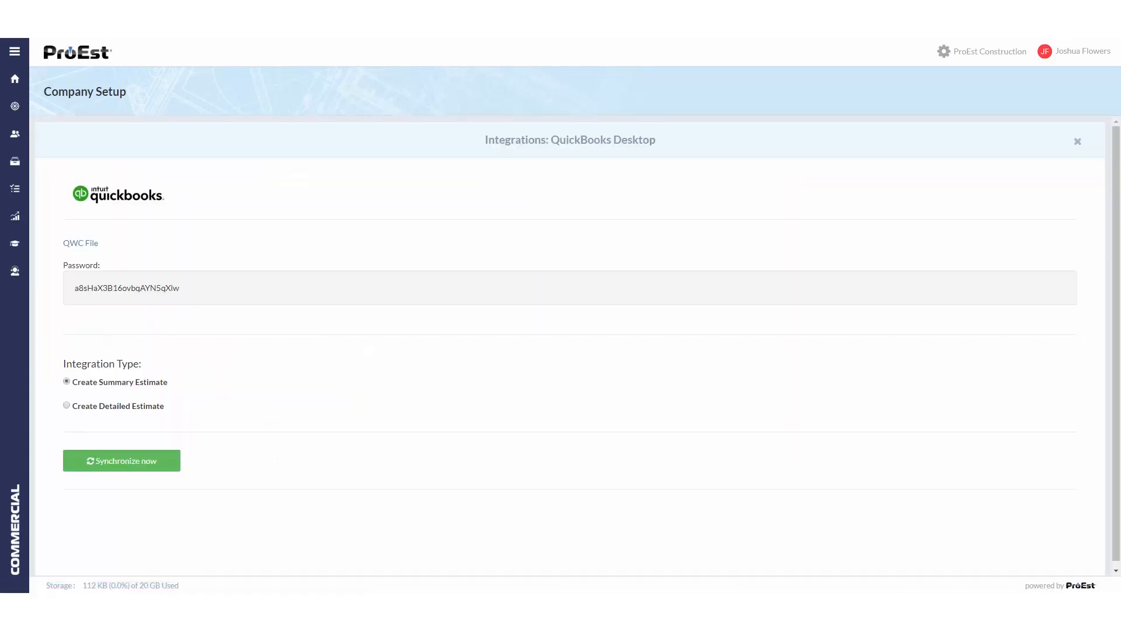
pyautogui.click(80, 242)
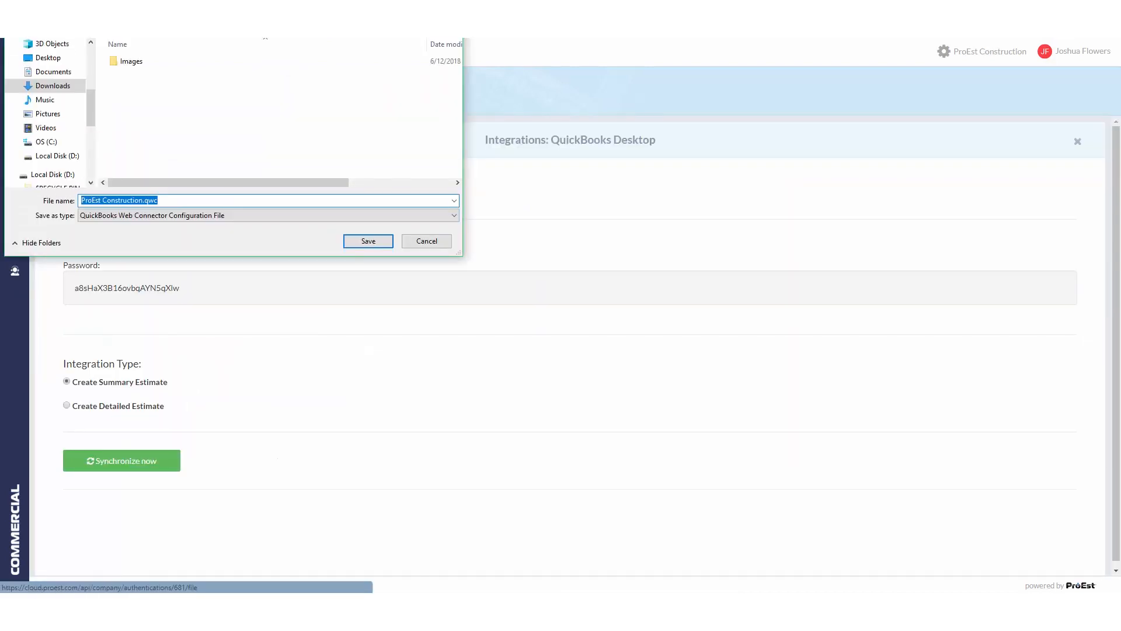
pyautogui.click(368, 242)
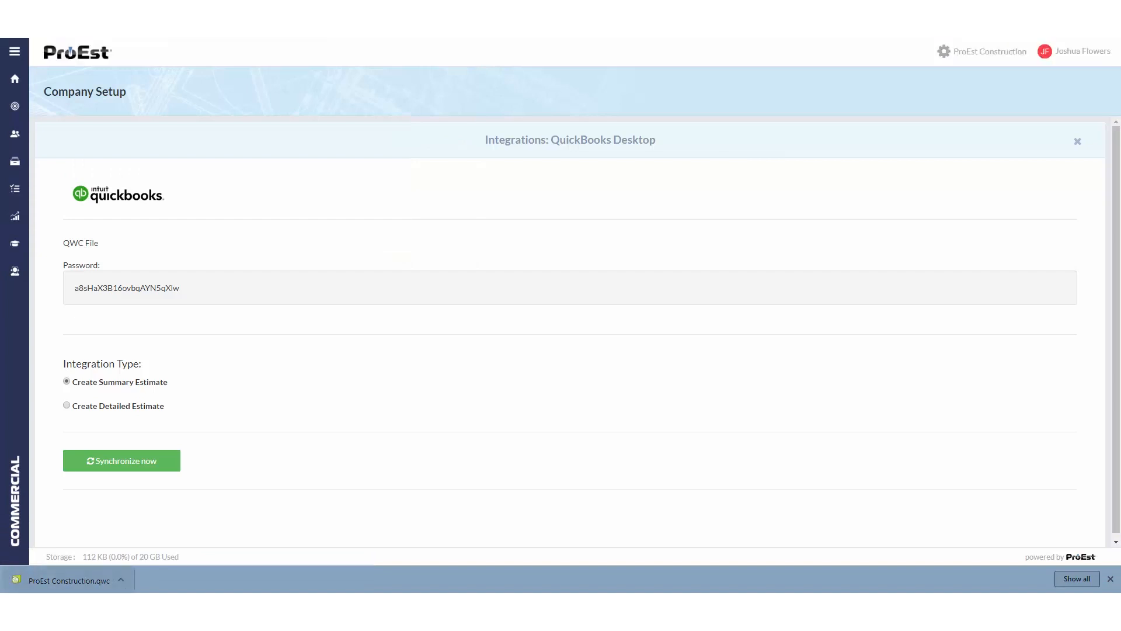
pyautogui.click(122, 459)
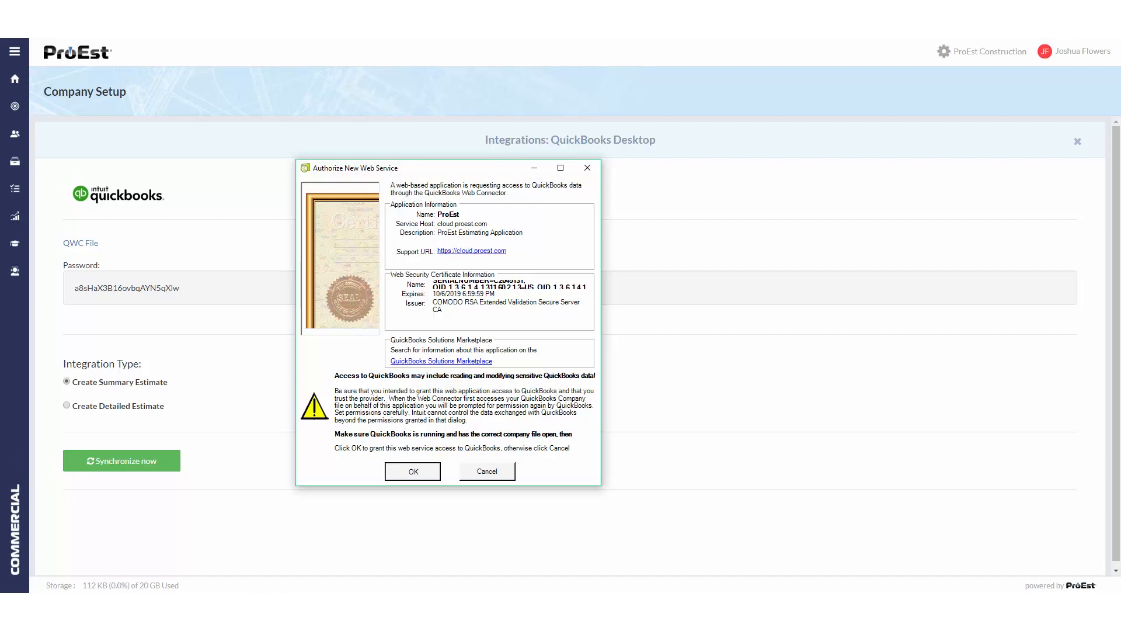
# Authorize the ProEst web service whenever this QuickBooks company file is open
pyautogui.click(413, 470)
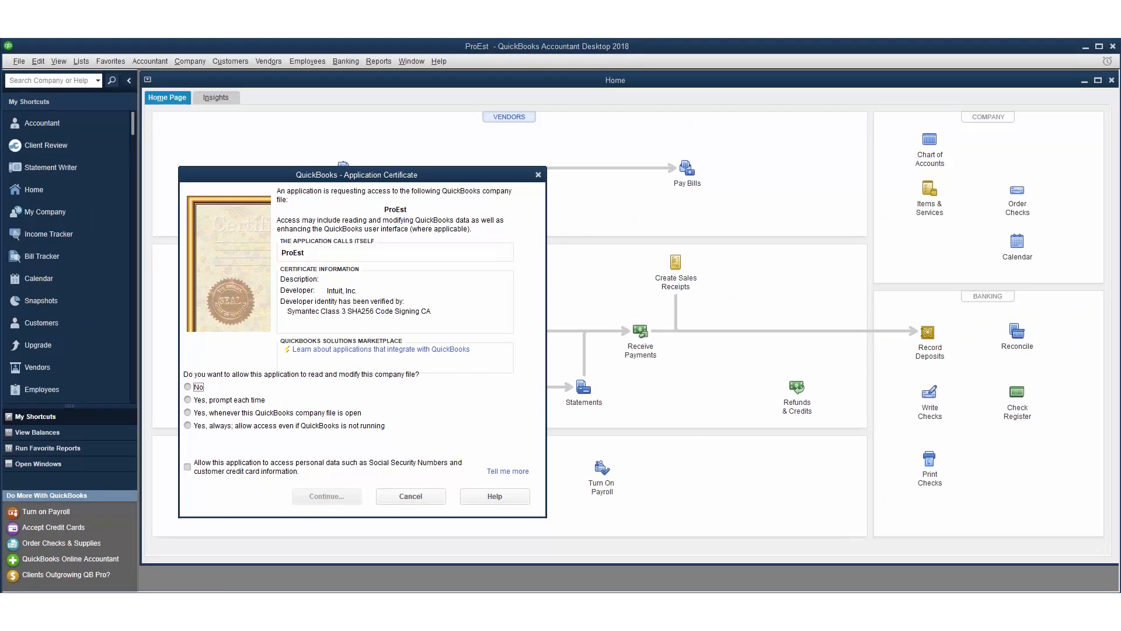
pyautogui.click(188, 413)
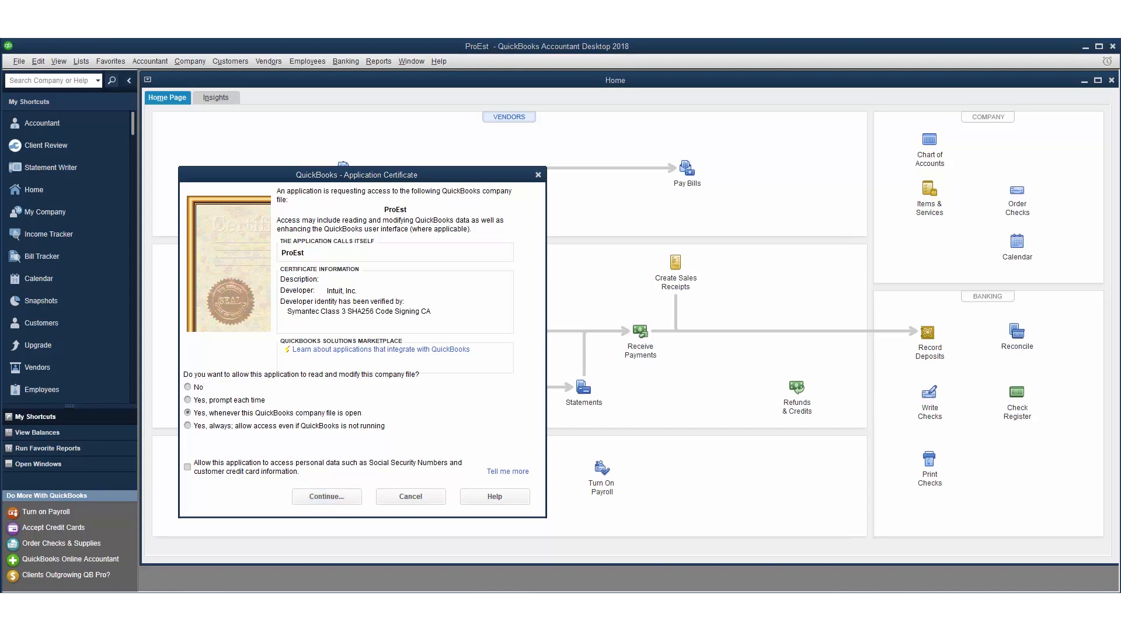
pyautogui.click(327, 496)
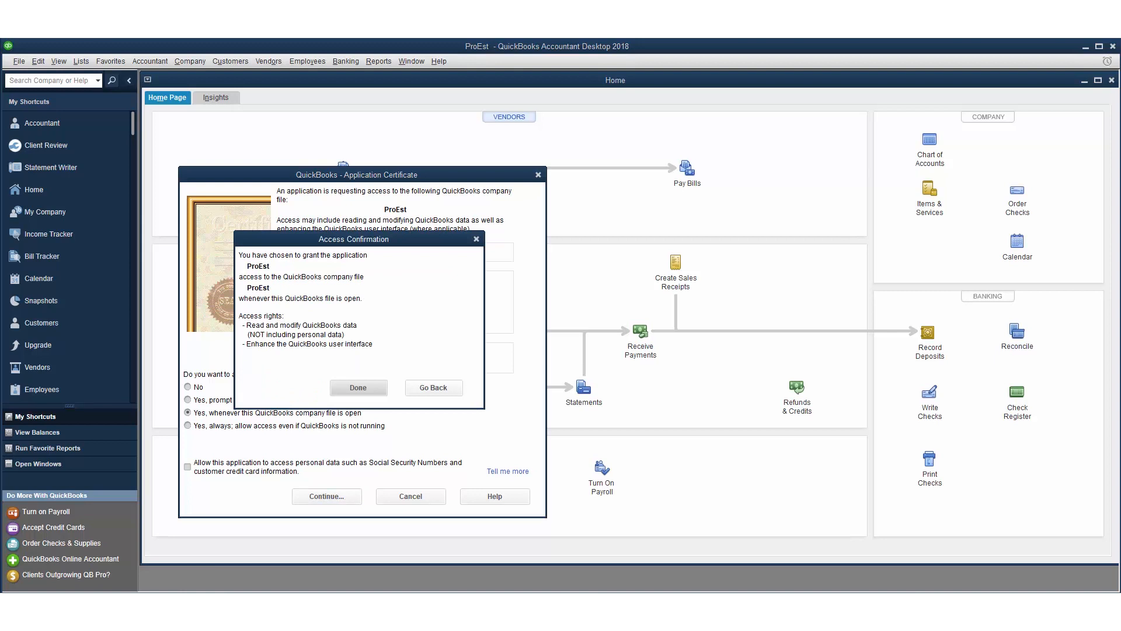
pyautogui.click(357, 387)
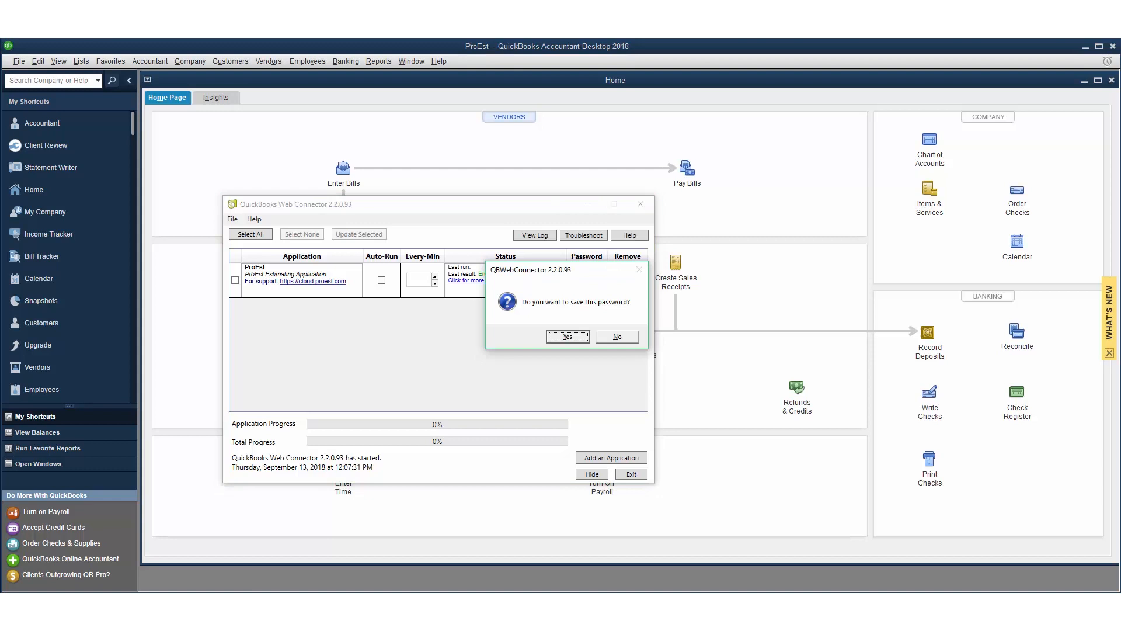
# Save ProEst's password, enable 60-minute Auto-Run, and return to ProEst integration settings
pyautogui.click(567, 336)
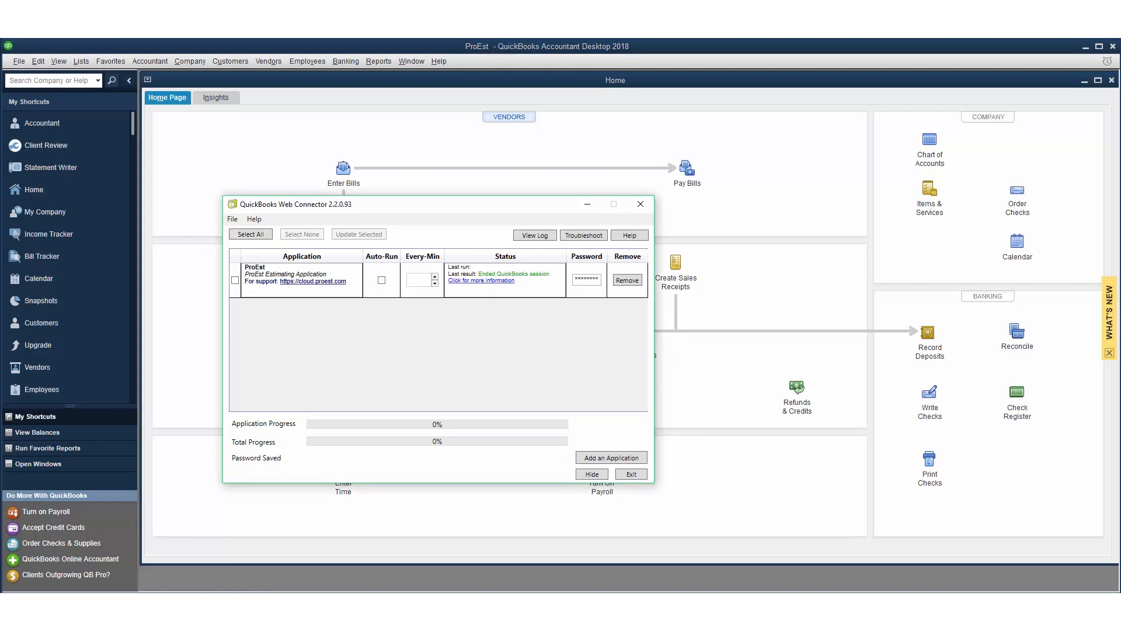
pyautogui.click(234, 280)
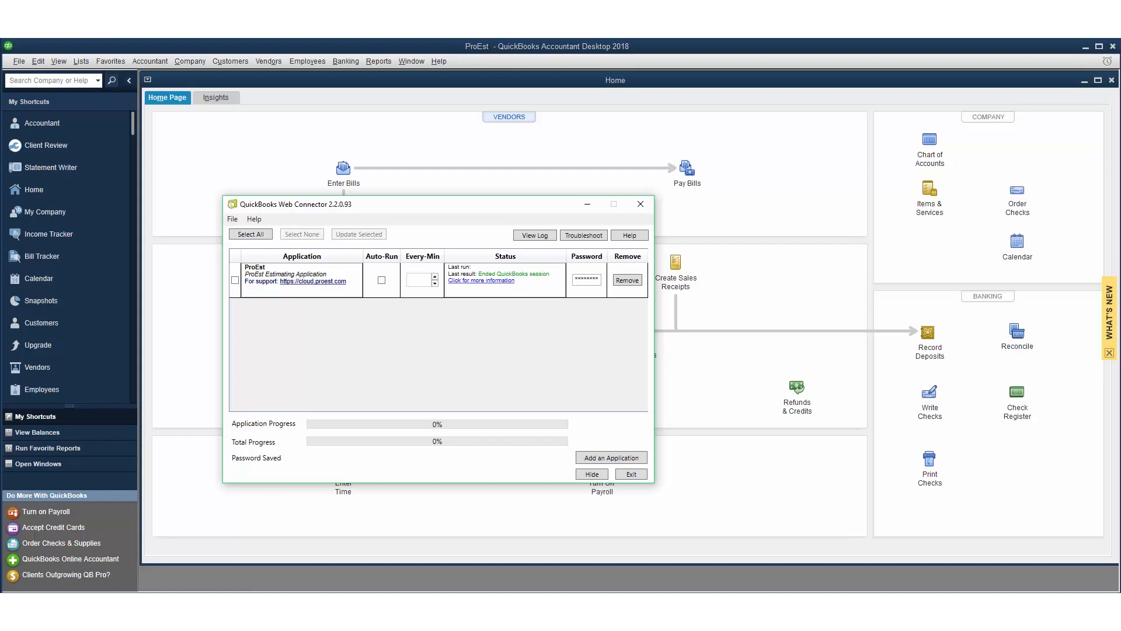
pyautogui.click(382, 279)
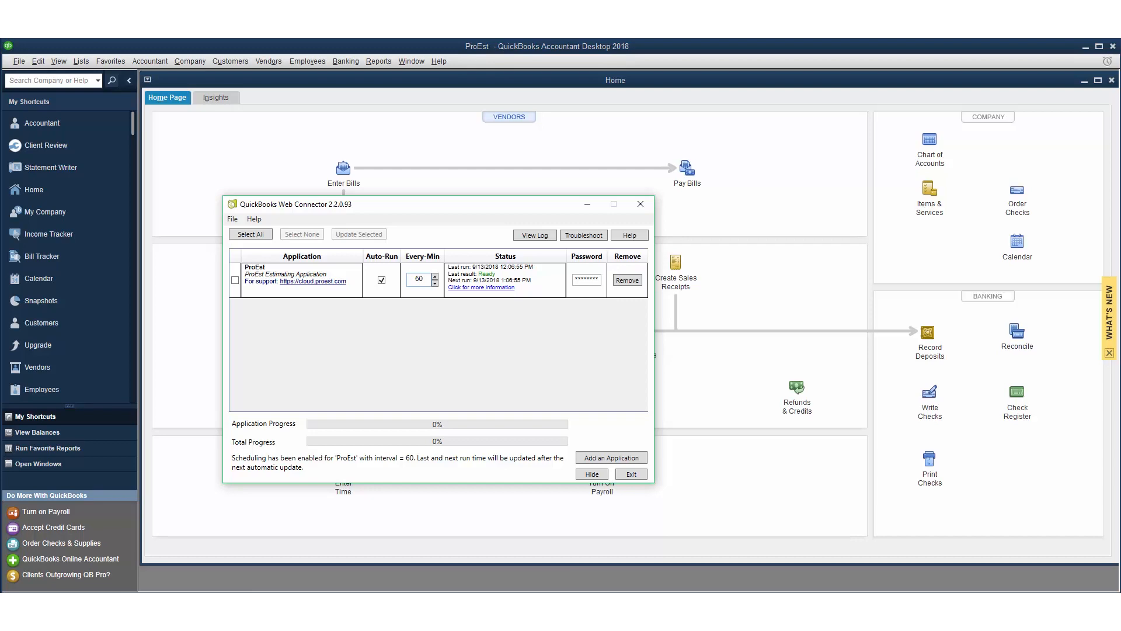
pyautogui.click(381, 279)
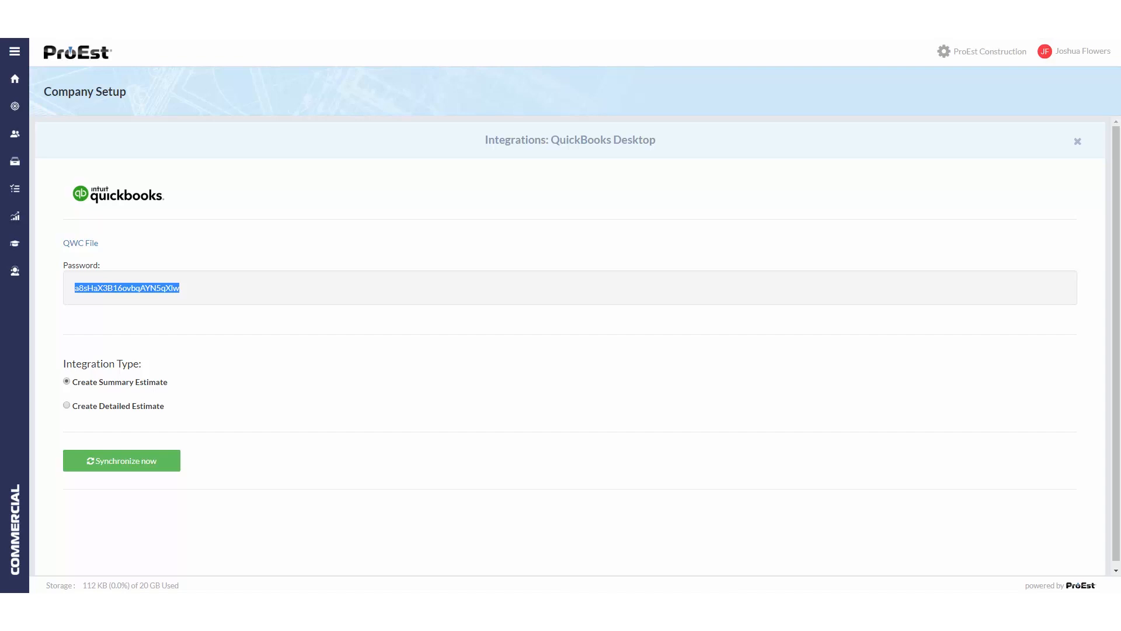
# Synchronize ProEst now, then run Update Selected for ProEst in Web Connector
pyautogui.click(122, 460)
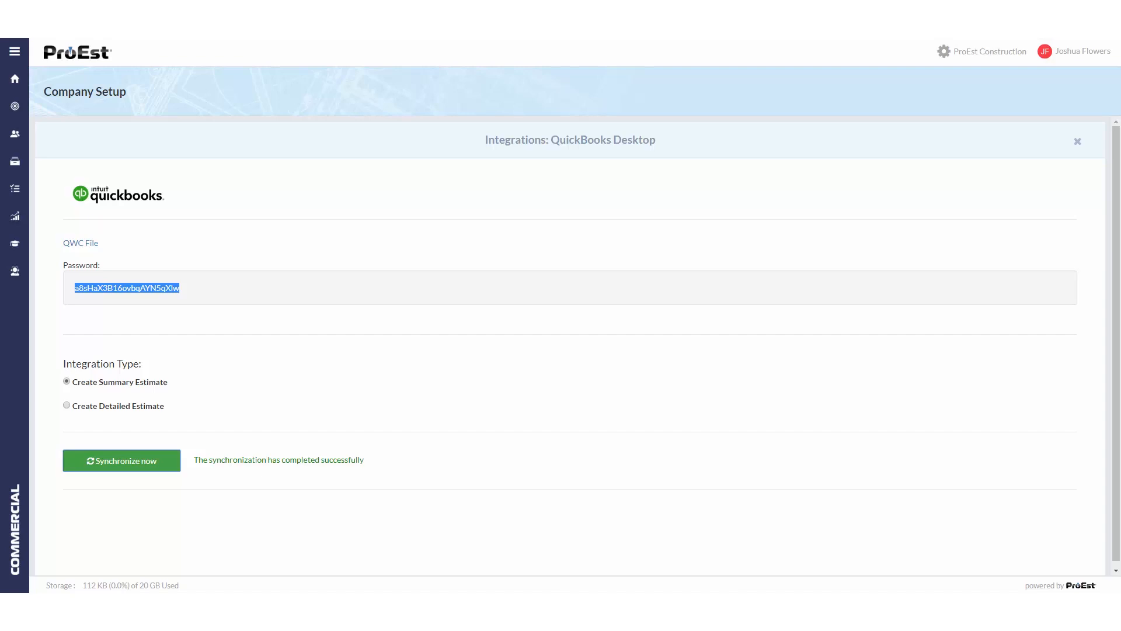
pyautogui.click(121, 460)
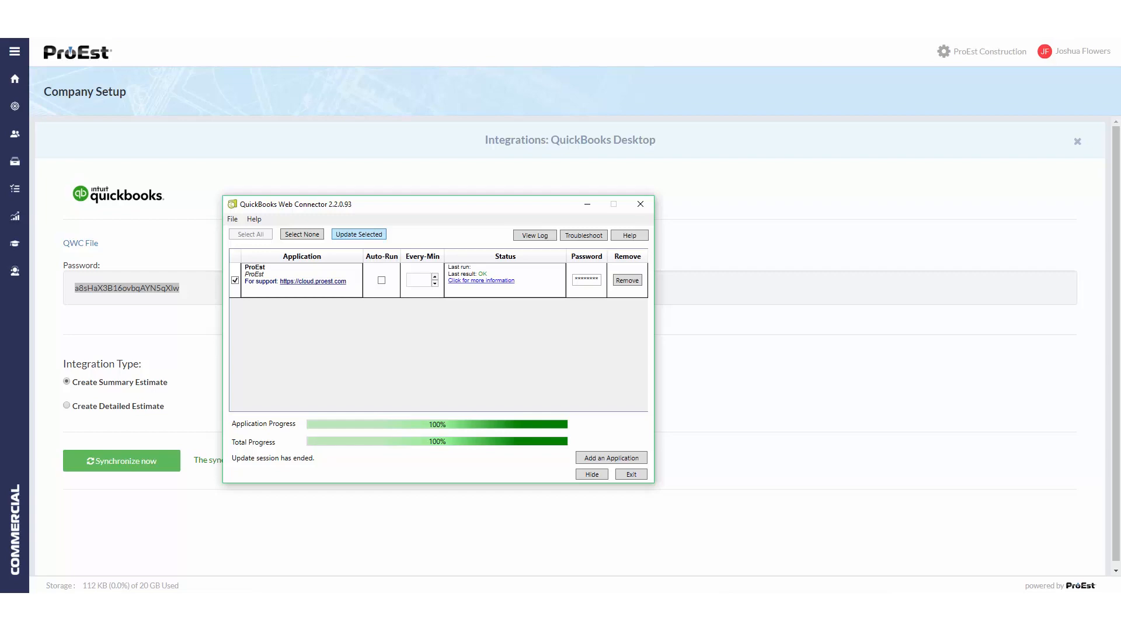
# Set the Sample QB Summary estimate's status to Awarded and save it
pyautogui.click(14, 105)
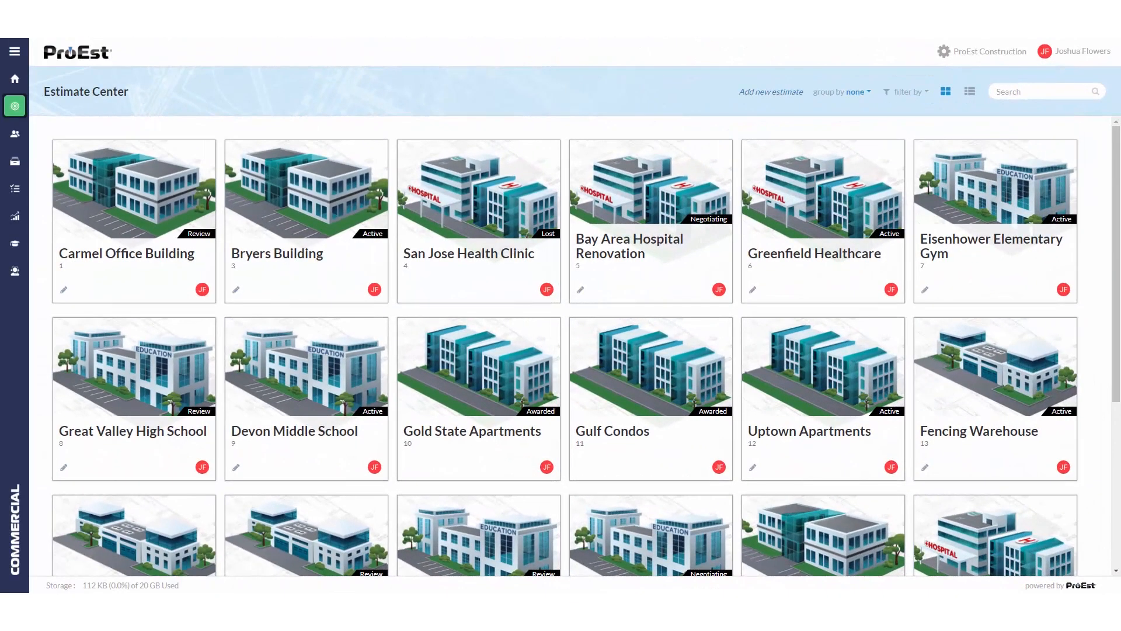
pyautogui.scroll(-3)
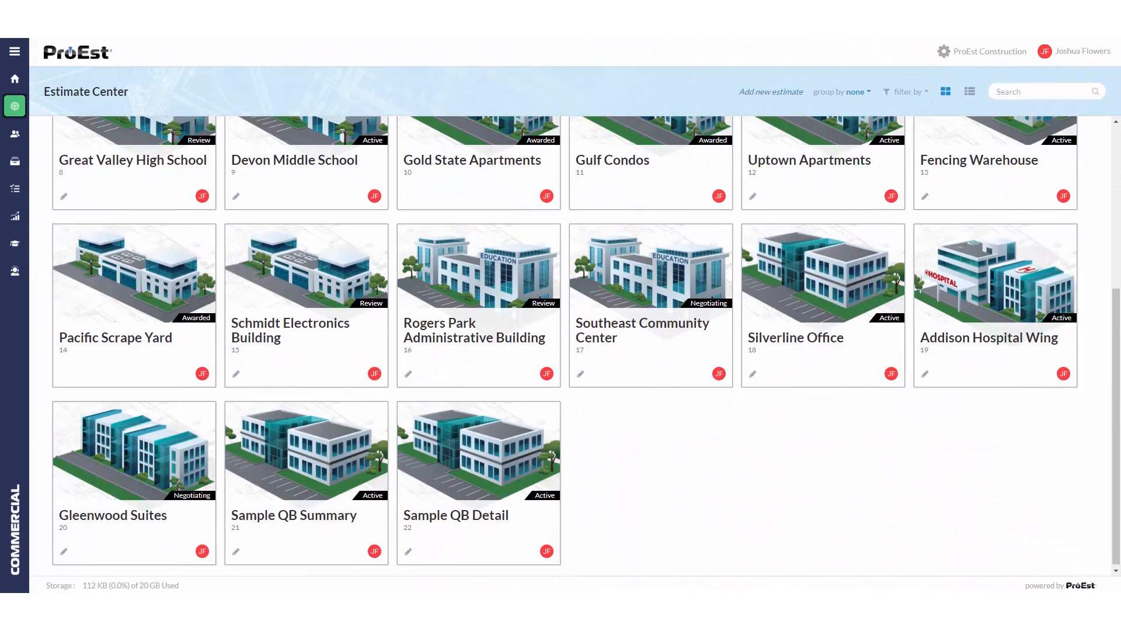
pyautogui.scroll(-3)
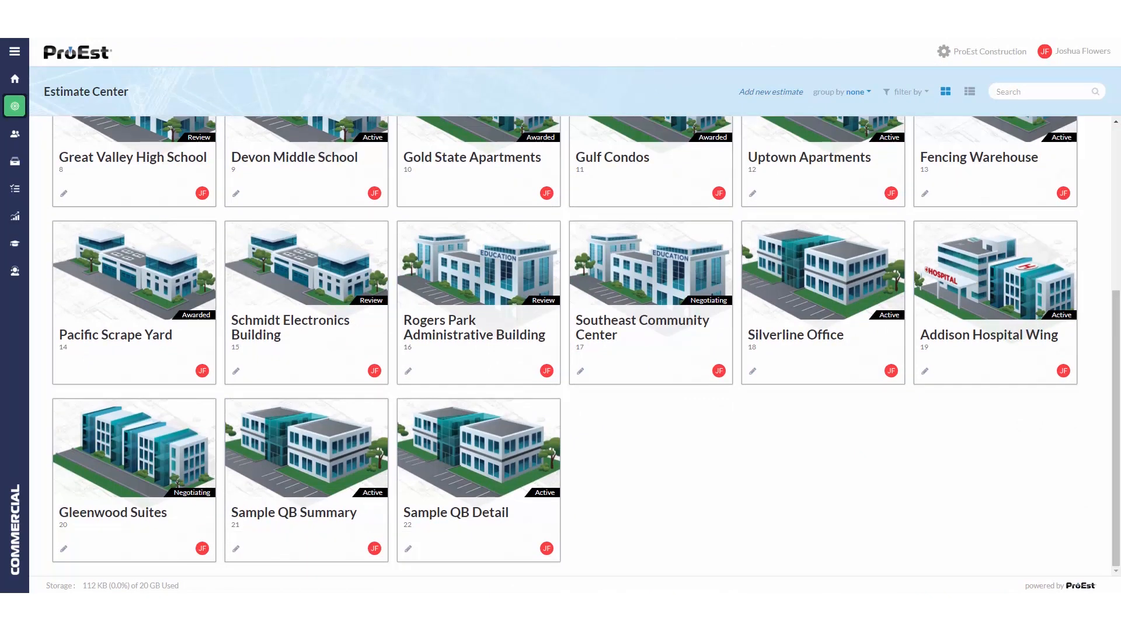
pyautogui.click(235, 548)
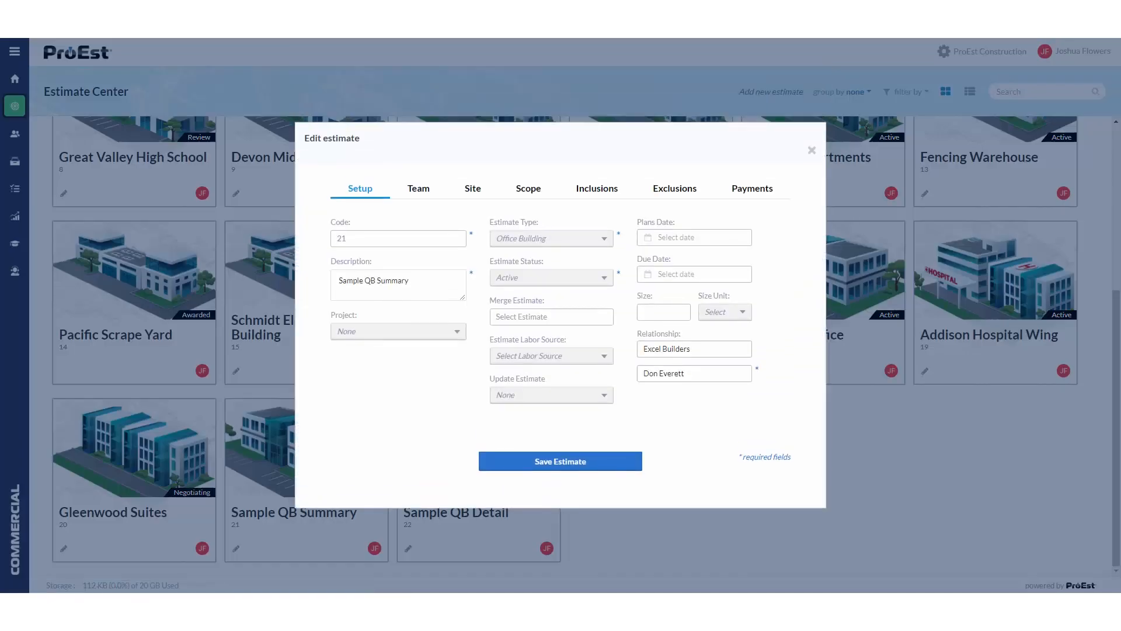
pyautogui.click(550, 276)
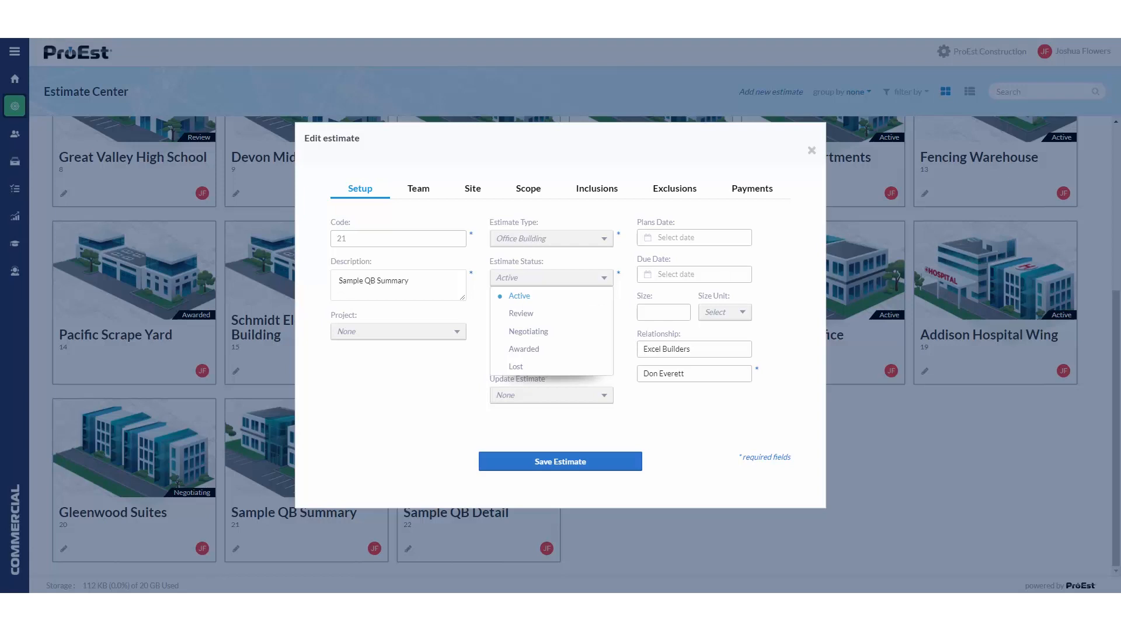
pyautogui.click(523, 348)
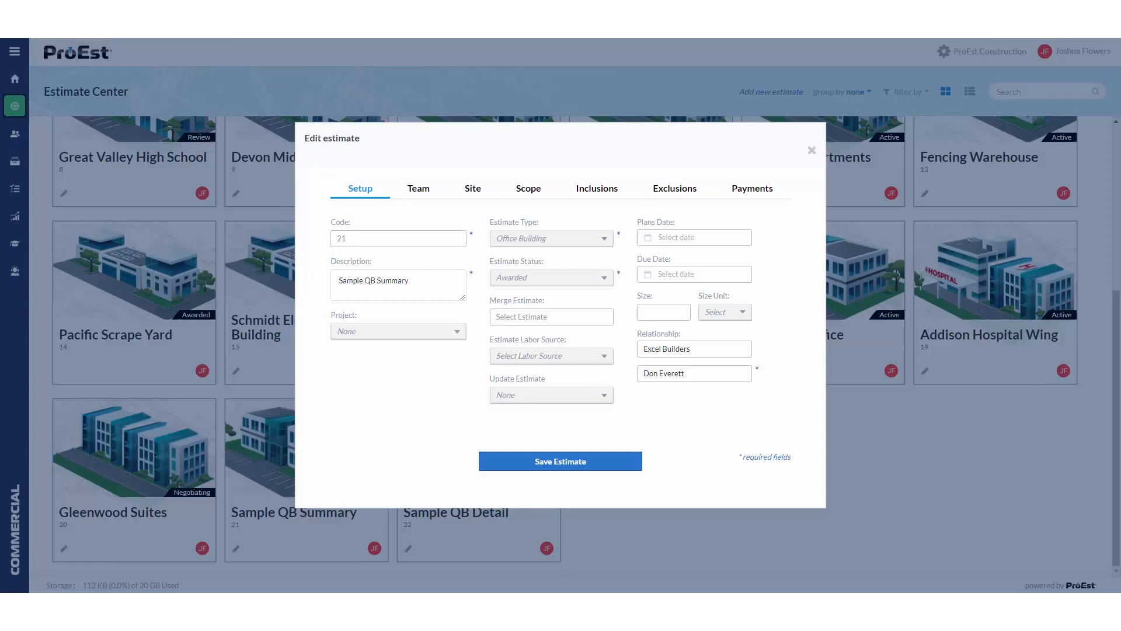
pyautogui.click(812, 150)
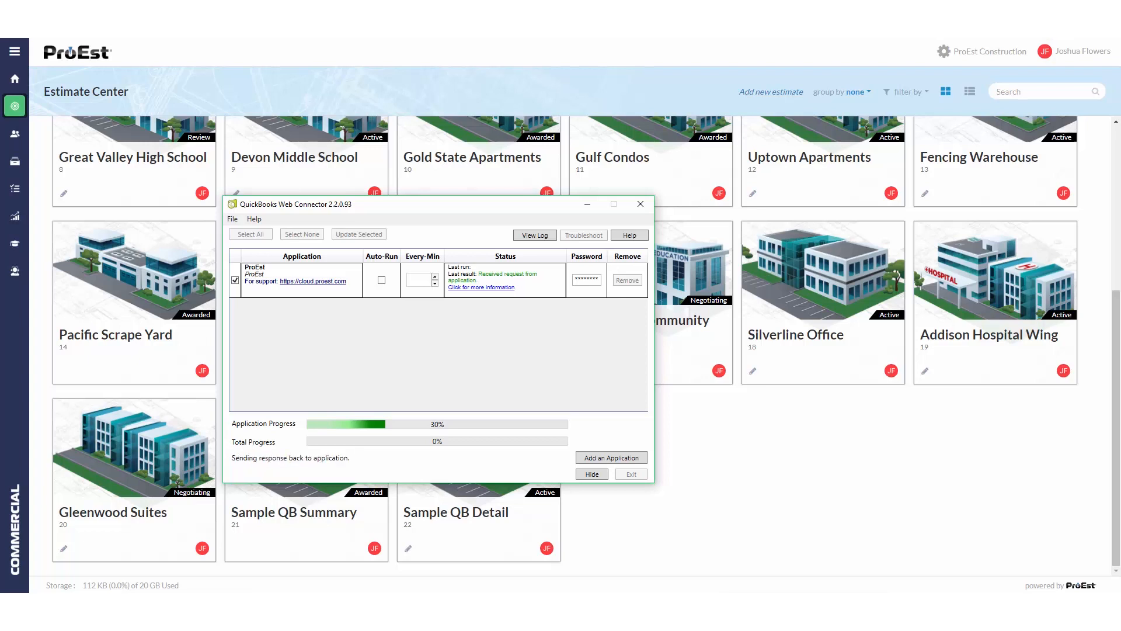
# Hide the QuickBooks Web Connector window
pyautogui.click(358, 234)
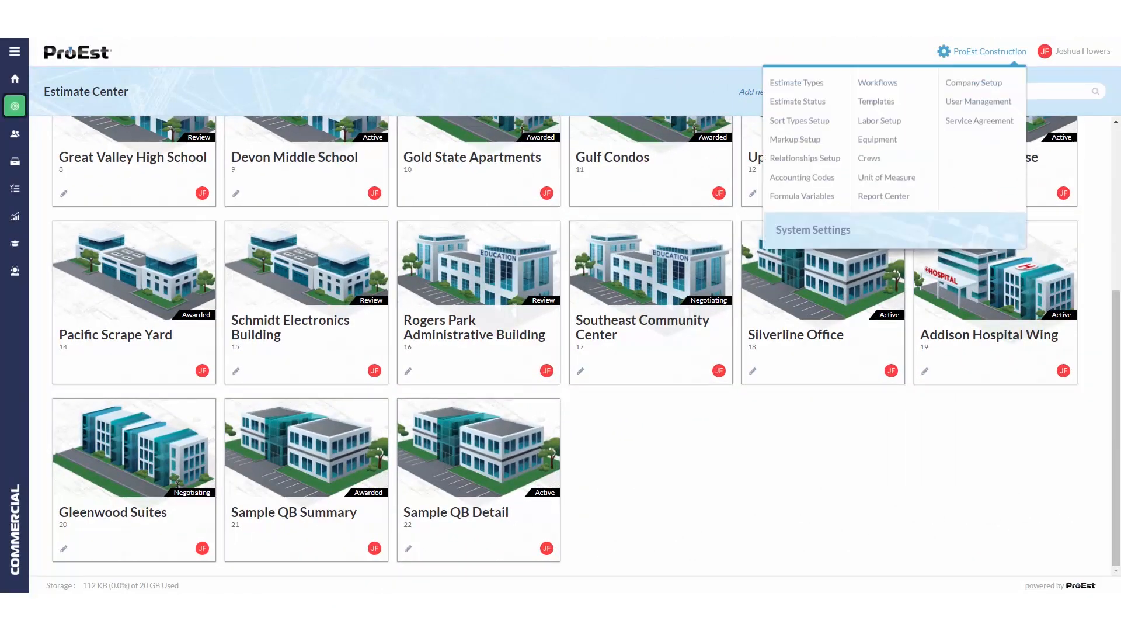
# Set the QuickBooks Desktop integration to Create Detailed Estimate
pyautogui.click(972, 83)
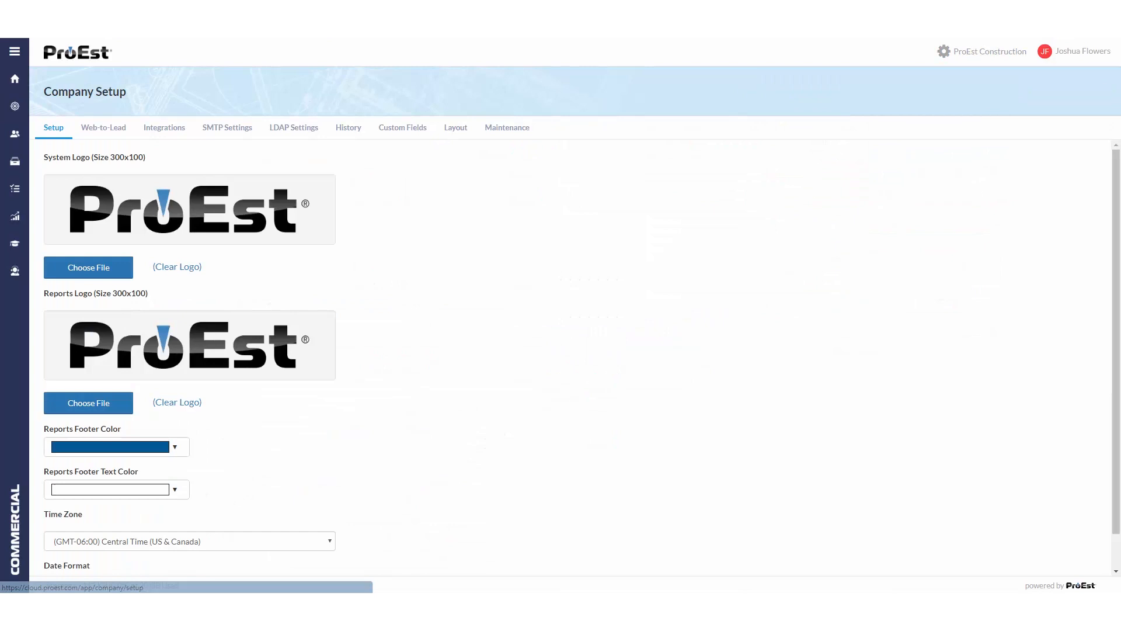
pyautogui.click(164, 127)
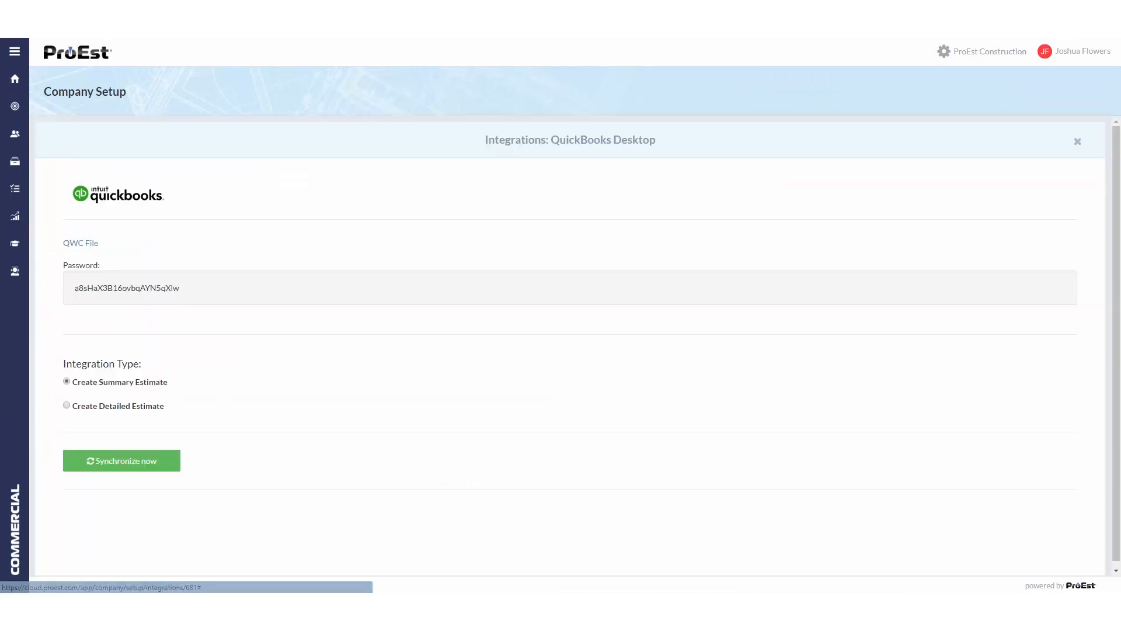
pyautogui.click(66, 405)
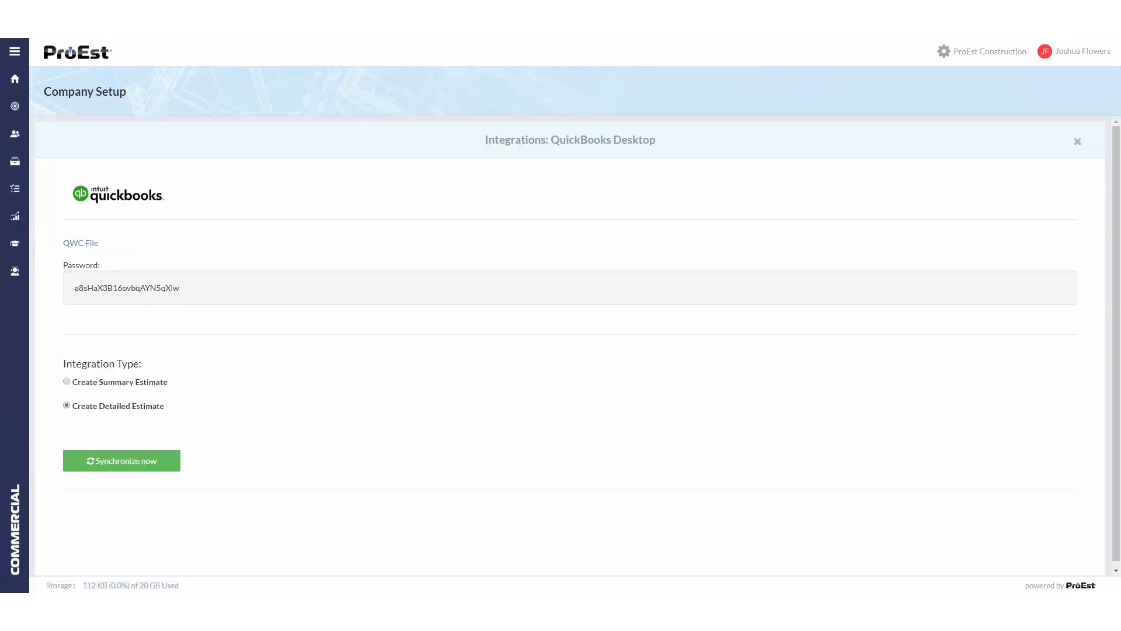
# Mark the Sample QB Detail estimate as Awarded
pyautogui.click(14, 105)
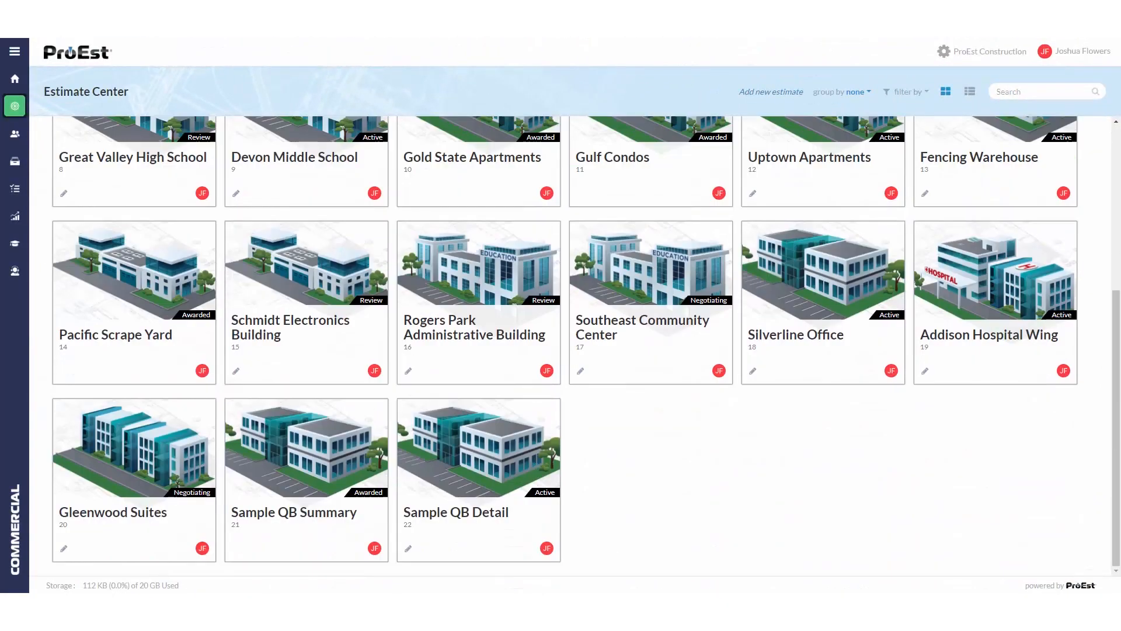
pyautogui.click(408, 548)
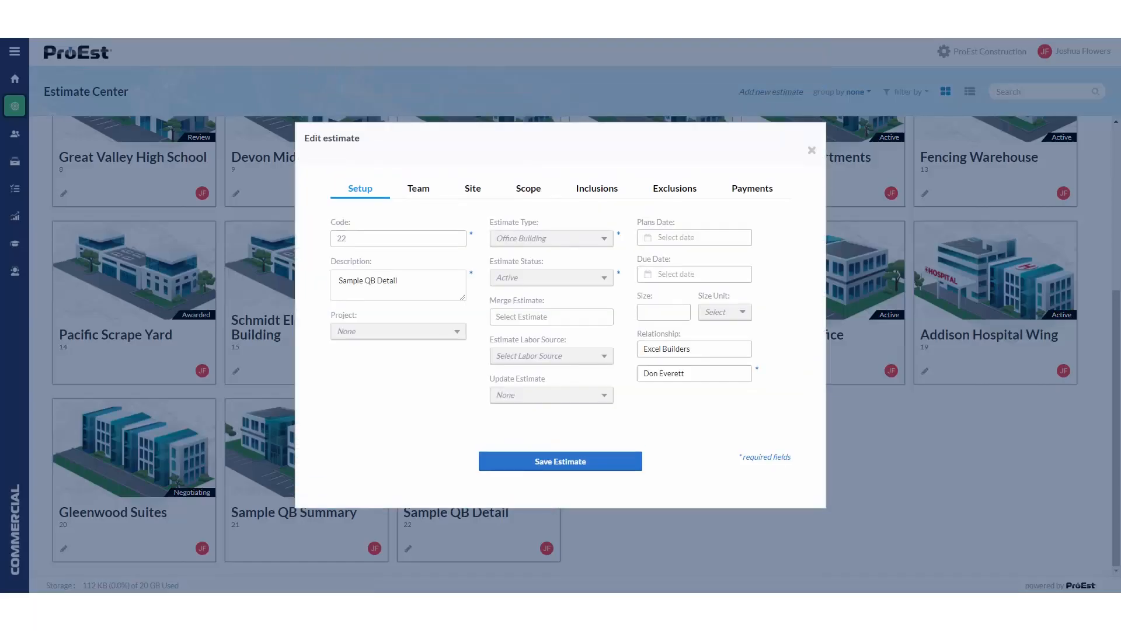
pyautogui.click(551, 277)
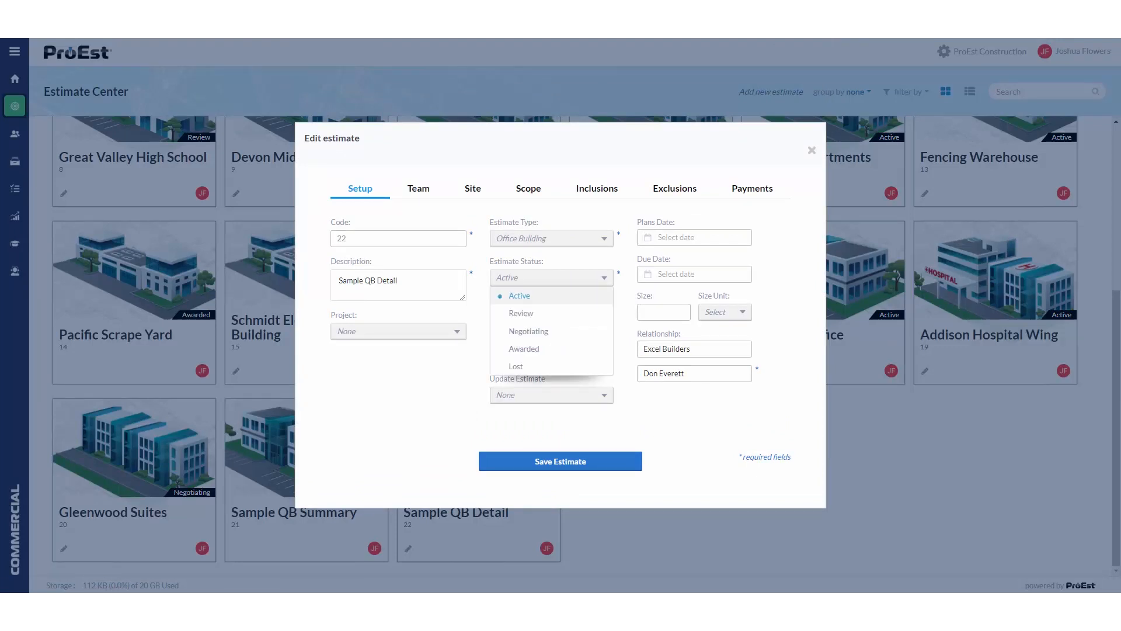
pyautogui.click(523, 349)
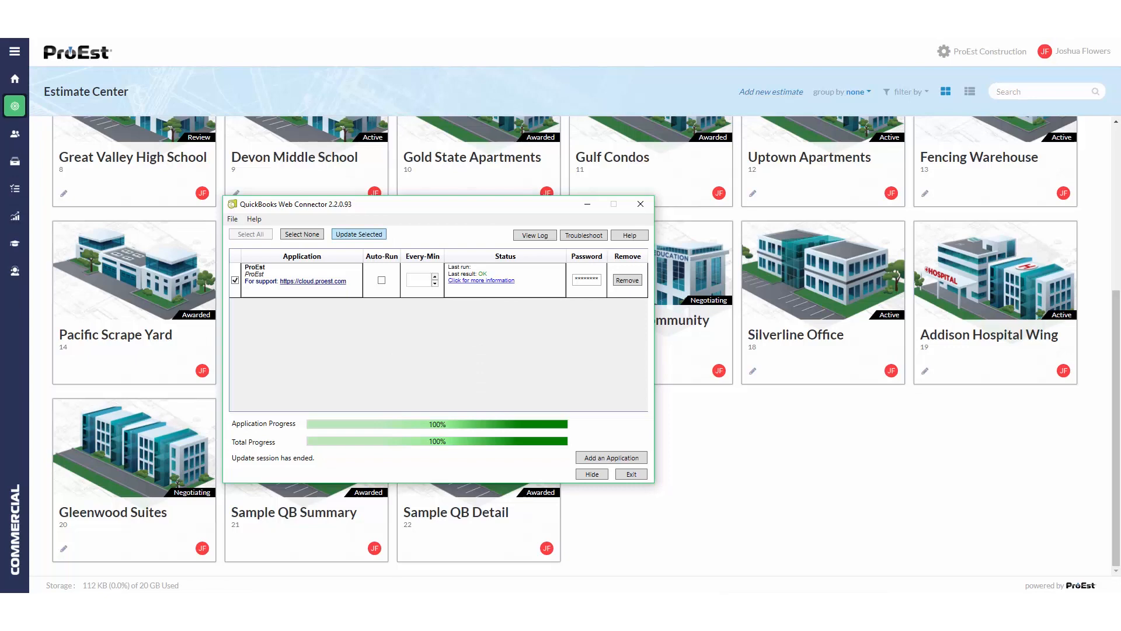
# Open Excel Builders' Estimate #2 totalling 143,375.16 from the Transactions list
pyautogui.click(358, 233)
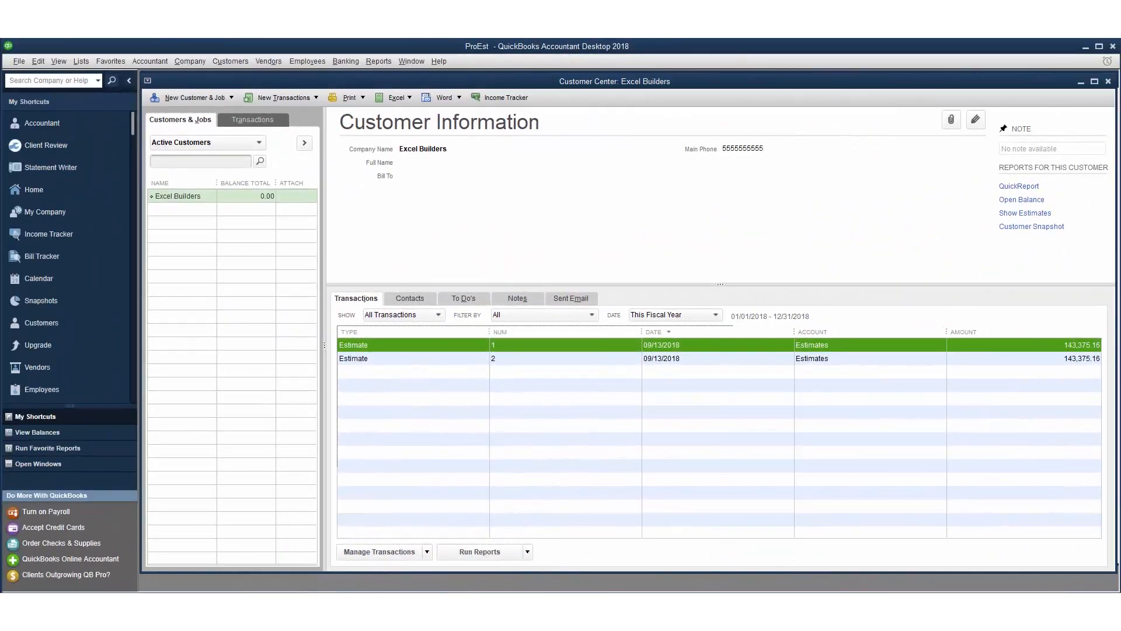
pyautogui.doubleClick(353, 358)
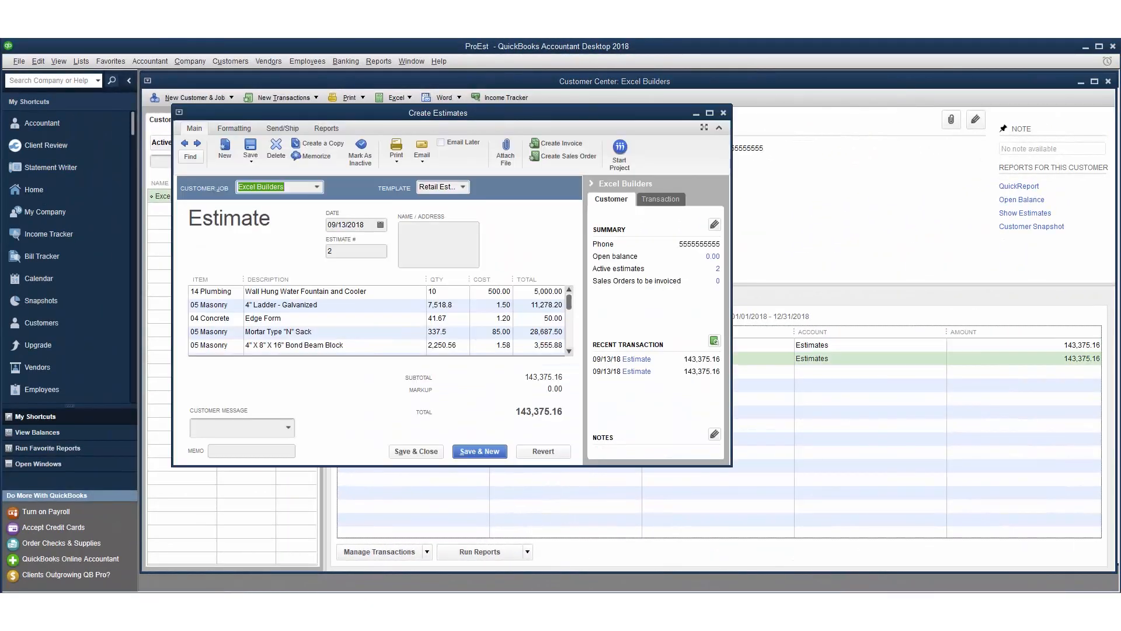